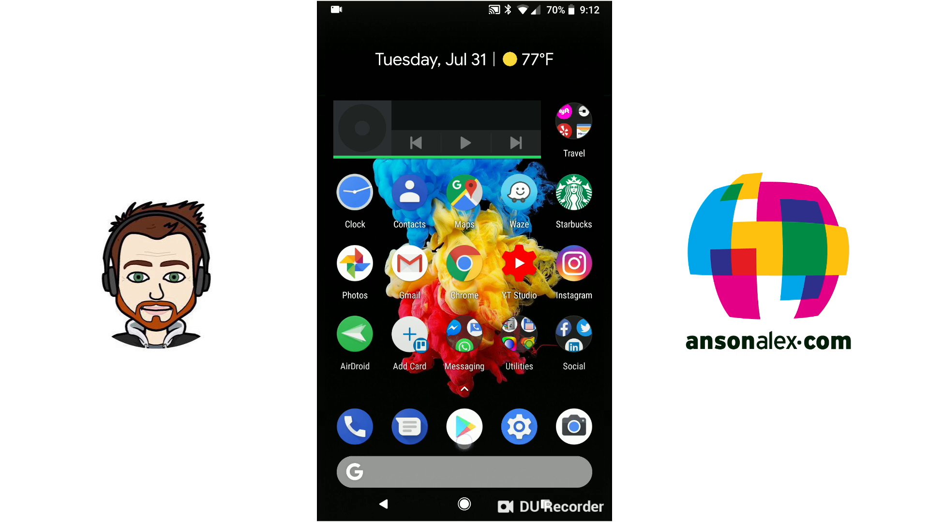
Find Google Pay in the Play Store by searching 'google pay' and launch the installed app
left_click(464, 427)
type("google p")
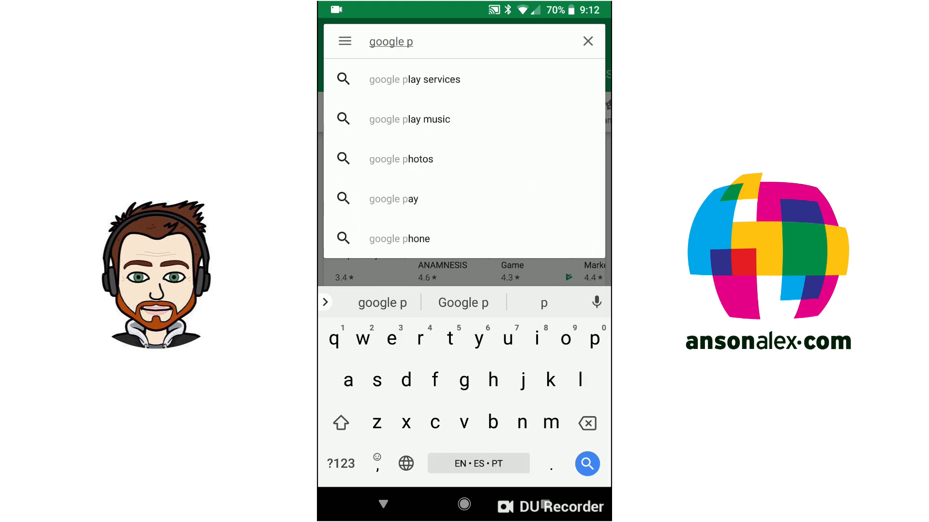
left_click(393, 199)
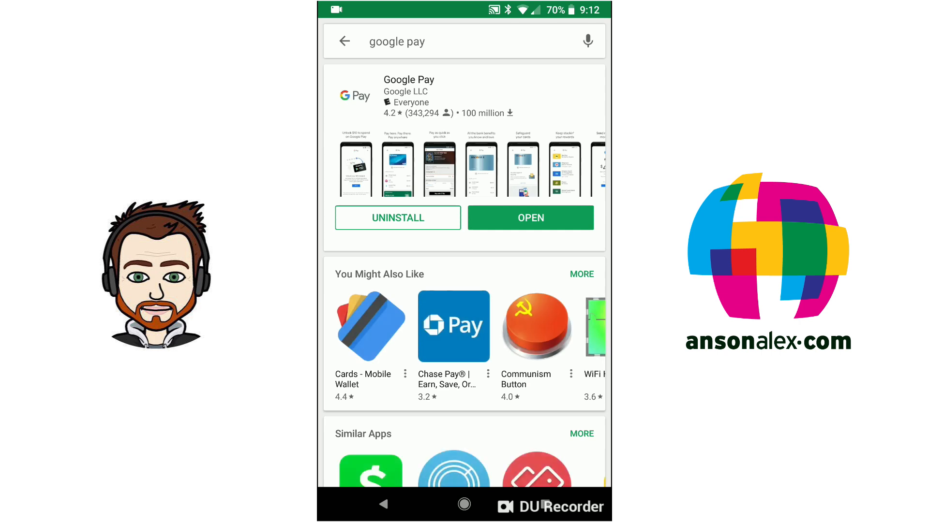
left_click(555, 218)
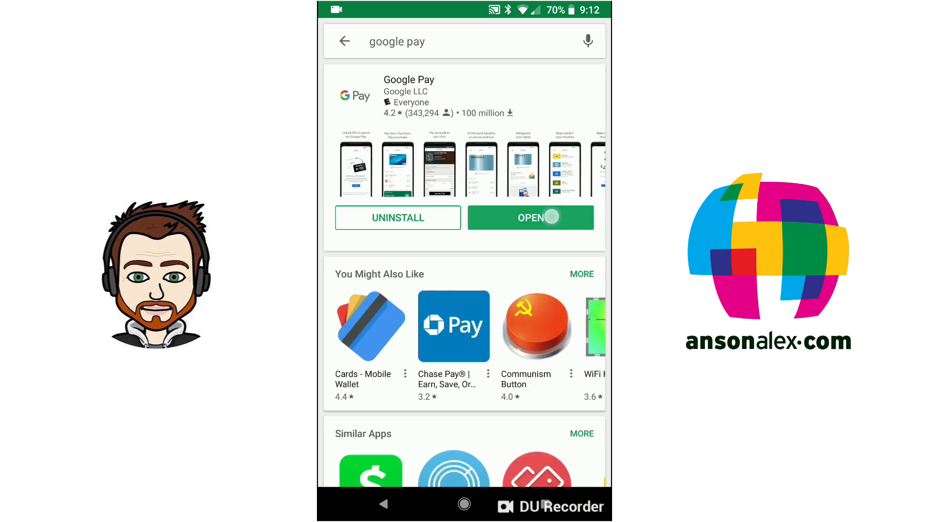
Start adding a payment card and reach the Citi issuer terms
left_click(530, 217)
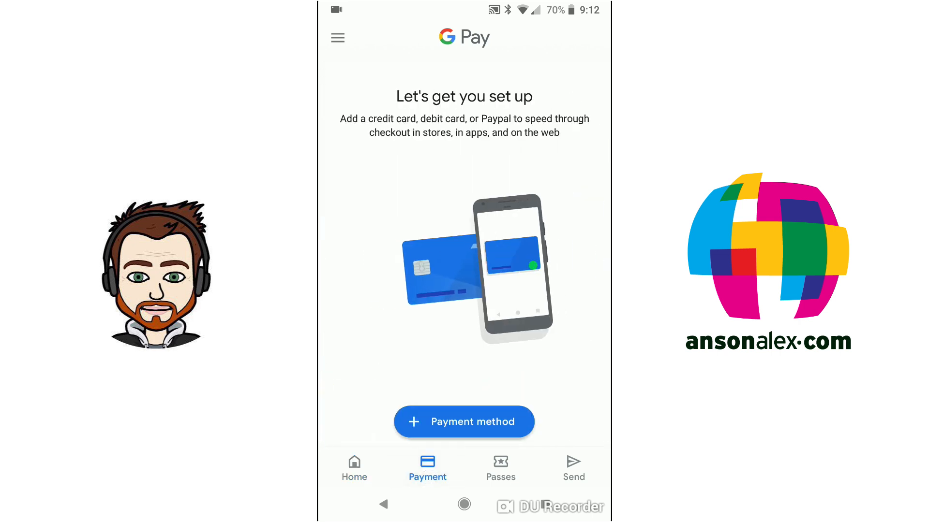
left_click(464, 422)
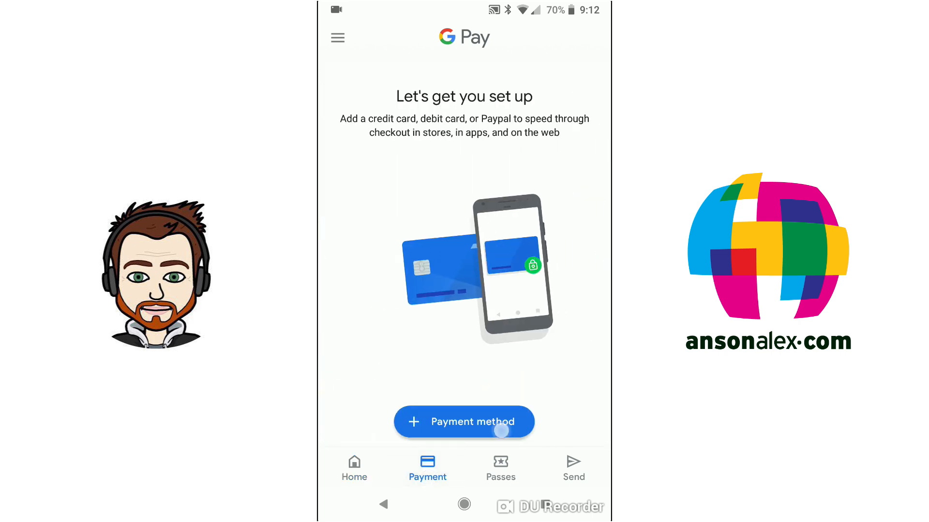
left_click(463, 421)
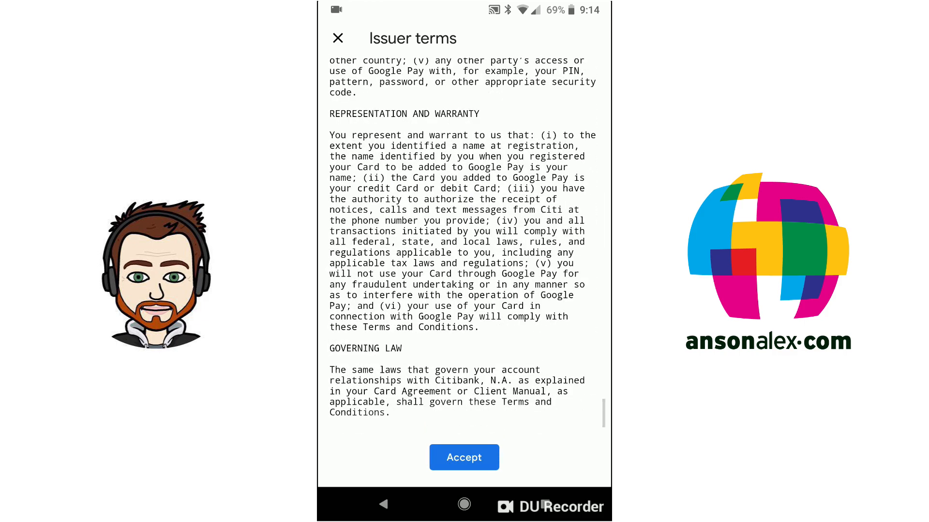
Accept the Citi issuer terms and acknowledge the screen lock notice
left_click(464, 457)
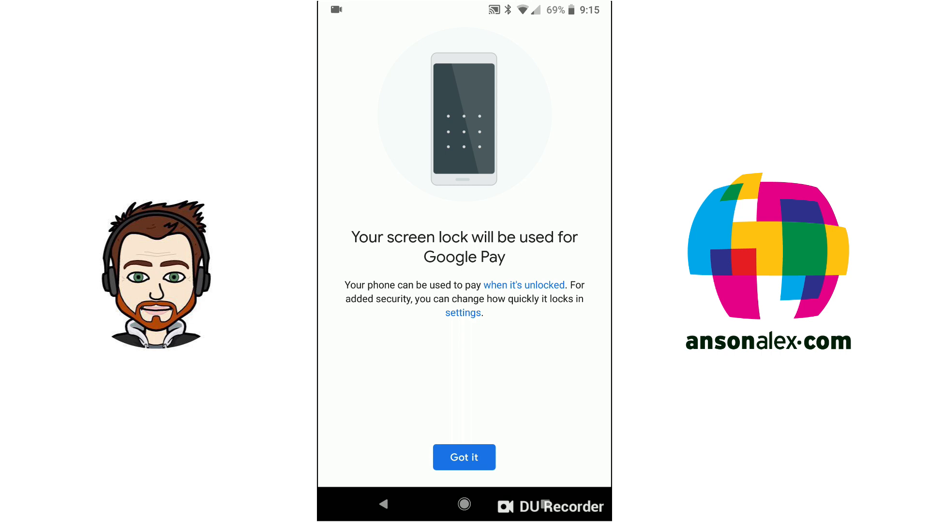
left_click(463, 457)
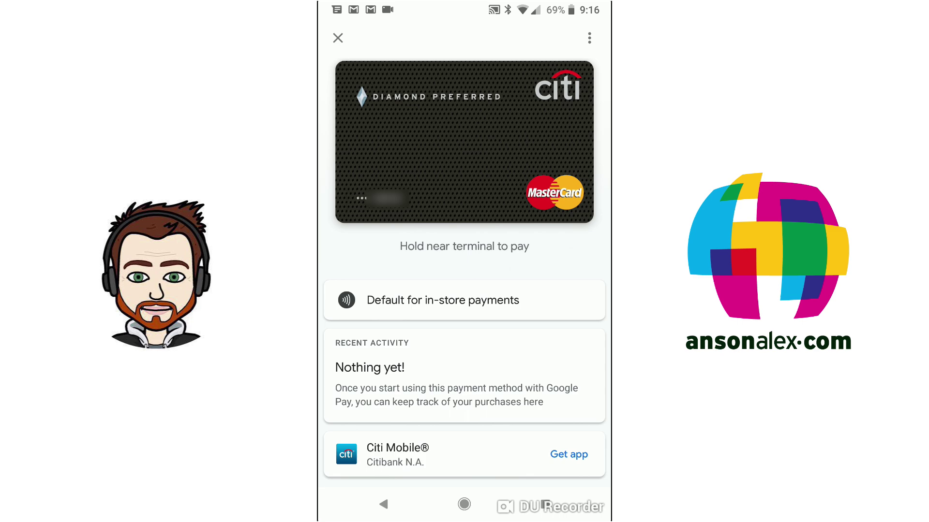
Close the Mastercard details and view the empty Passes section
left_click(588, 37)
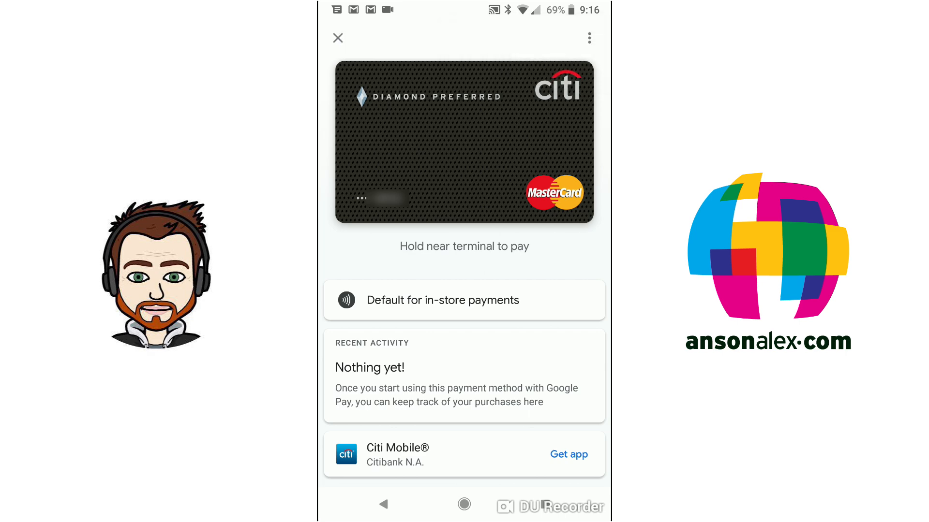
left_click(337, 37)
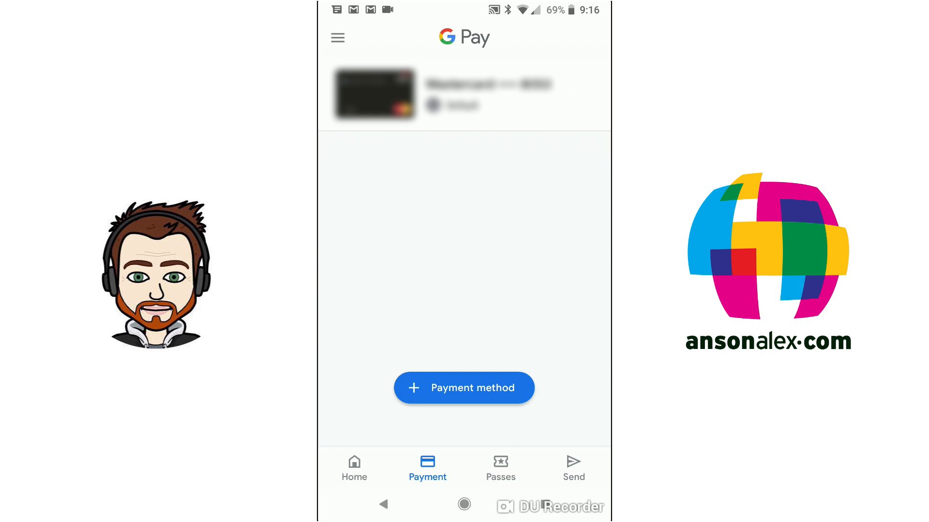
left_click(499, 468)
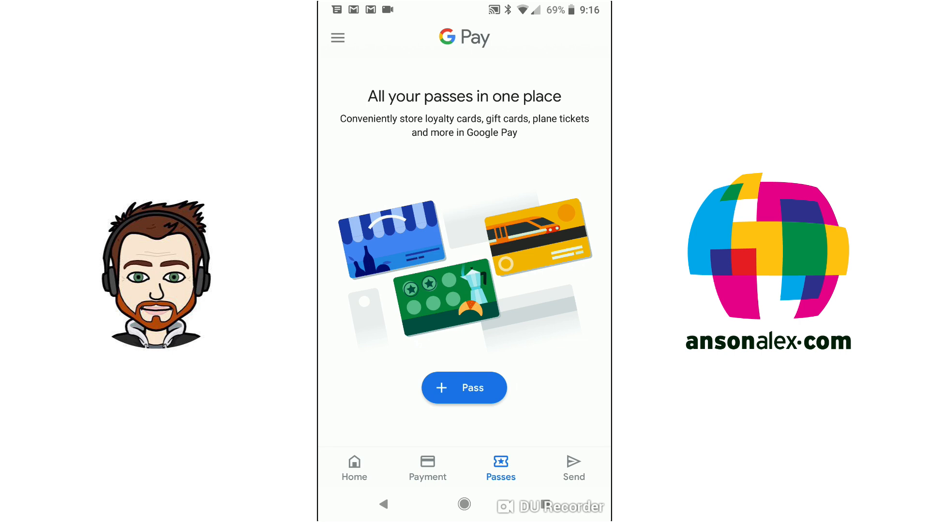
Open the Send tab for sending or requesting money from friends
left_click(464, 387)
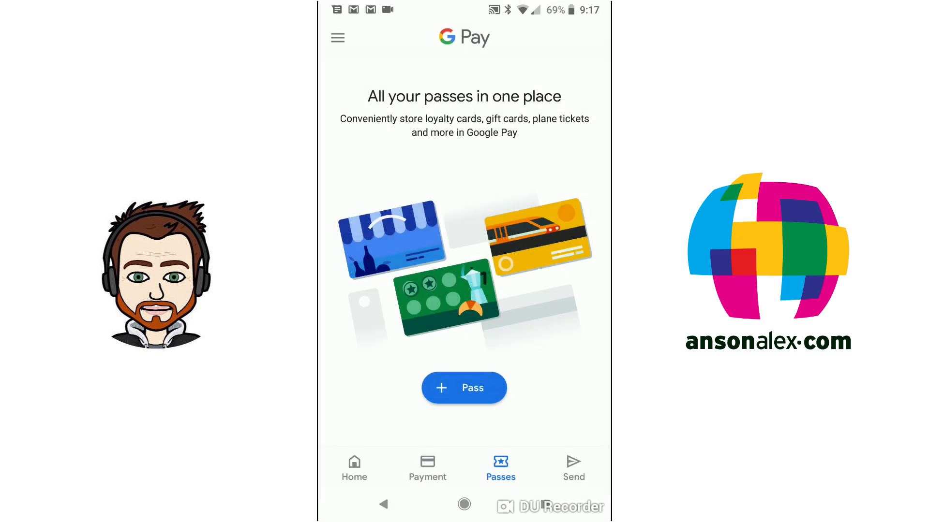
left_click(572, 467)
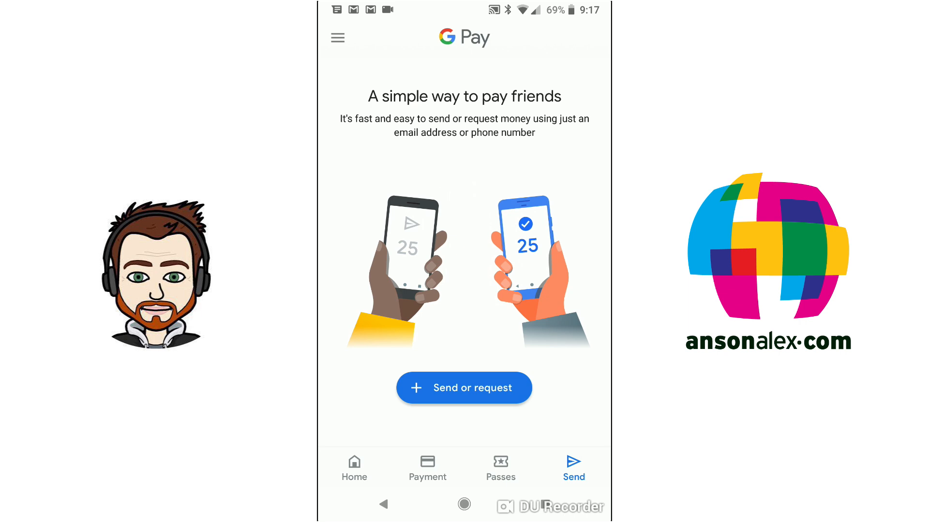
View the empty Activity history from the menu, then go to Settings
left_click(337, 37)
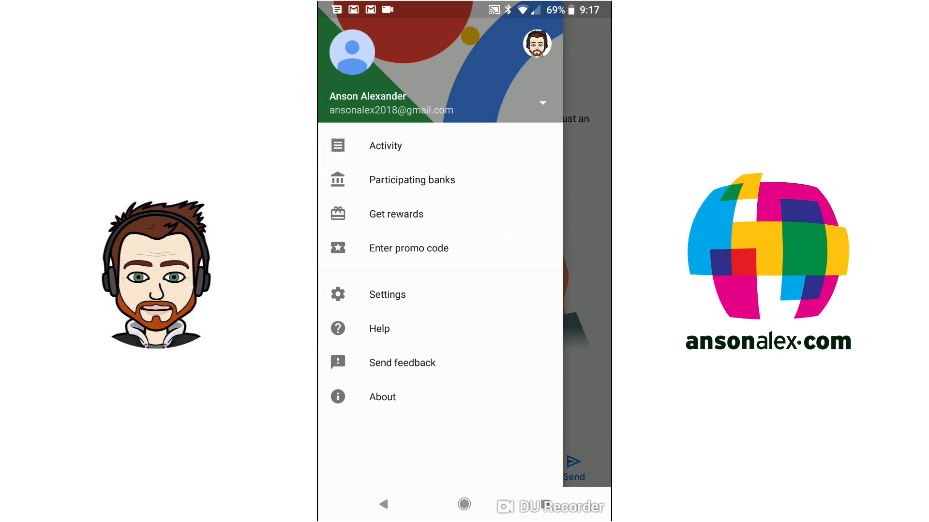
left_click(384, 146)
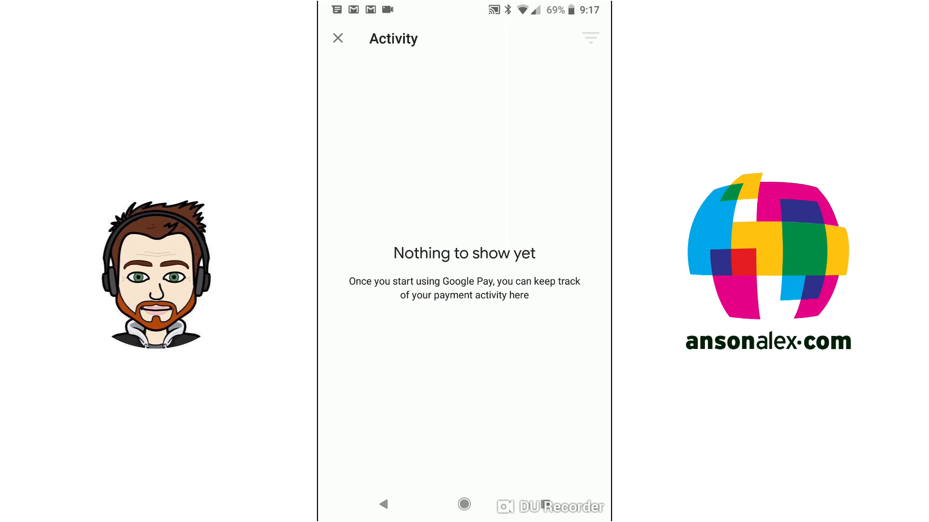
left_click(589, 37)
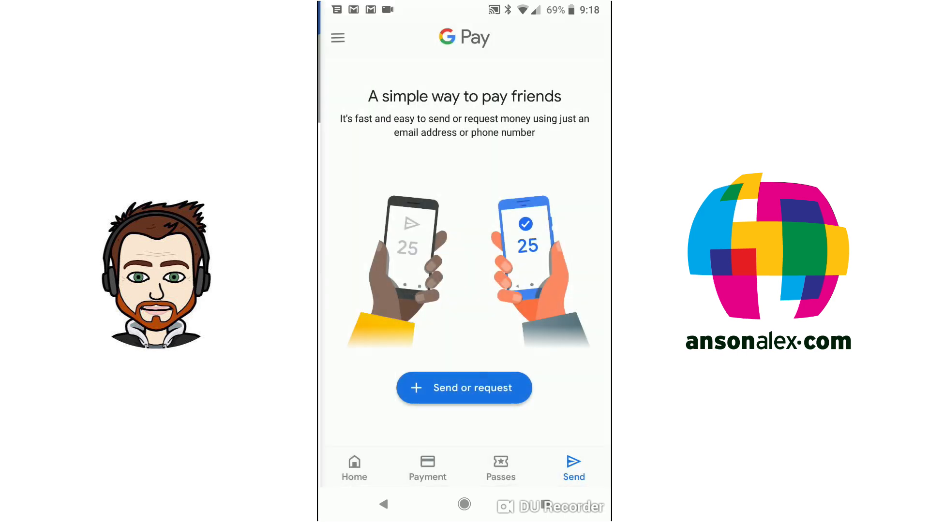
left_click(337, 37)
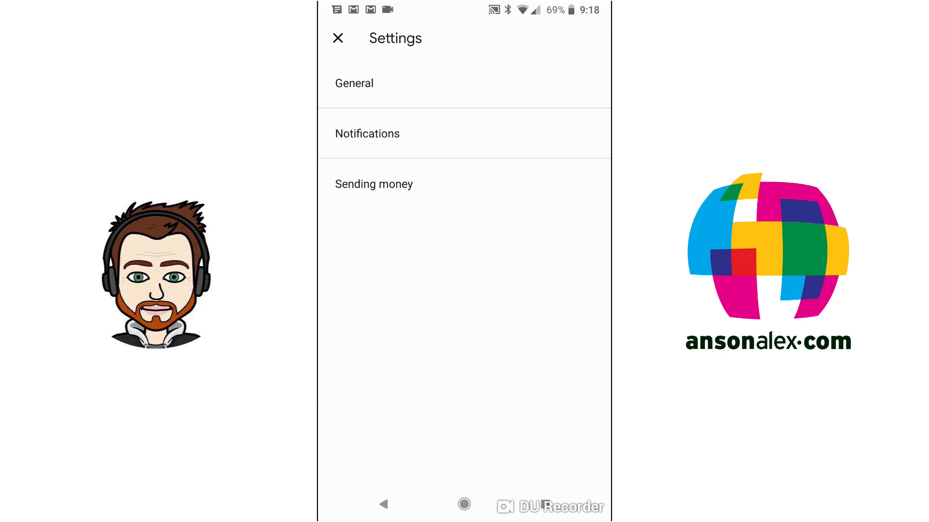
left_click(353, 83)
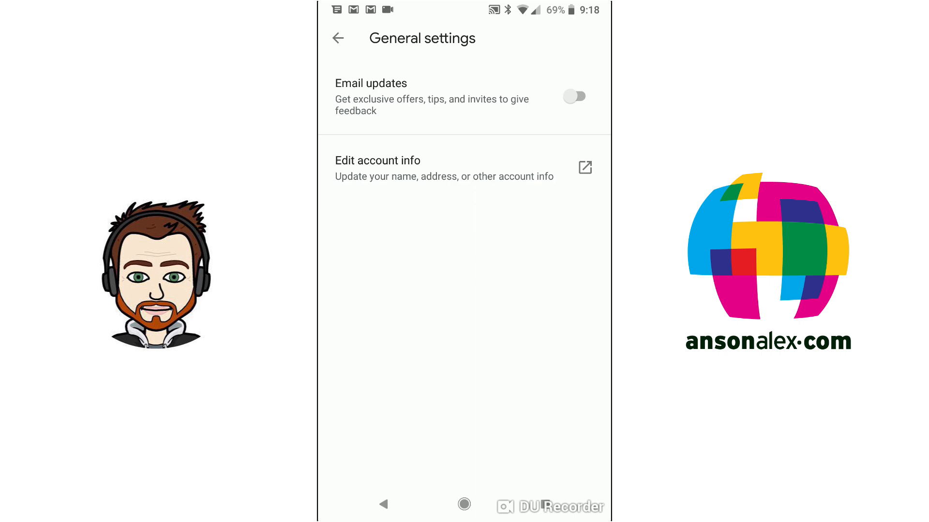
left_click(337, 37)
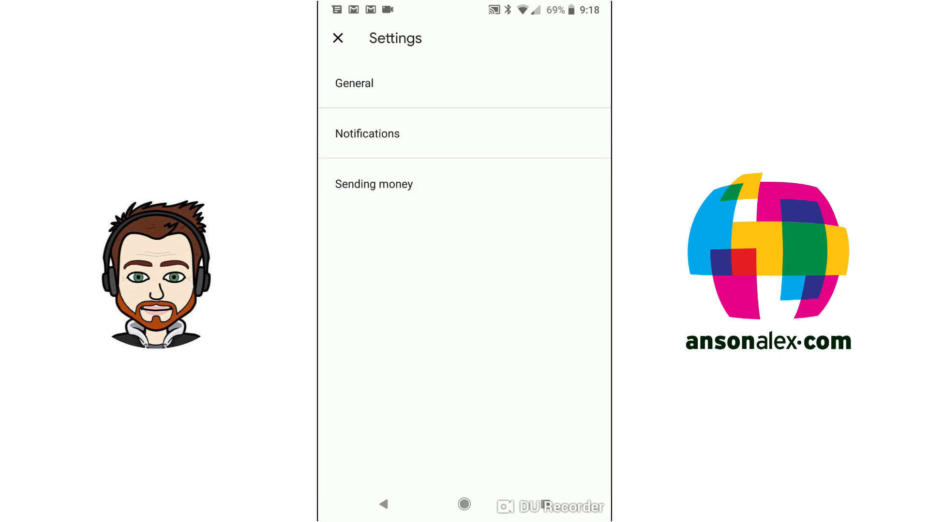
left_click(367, 134)
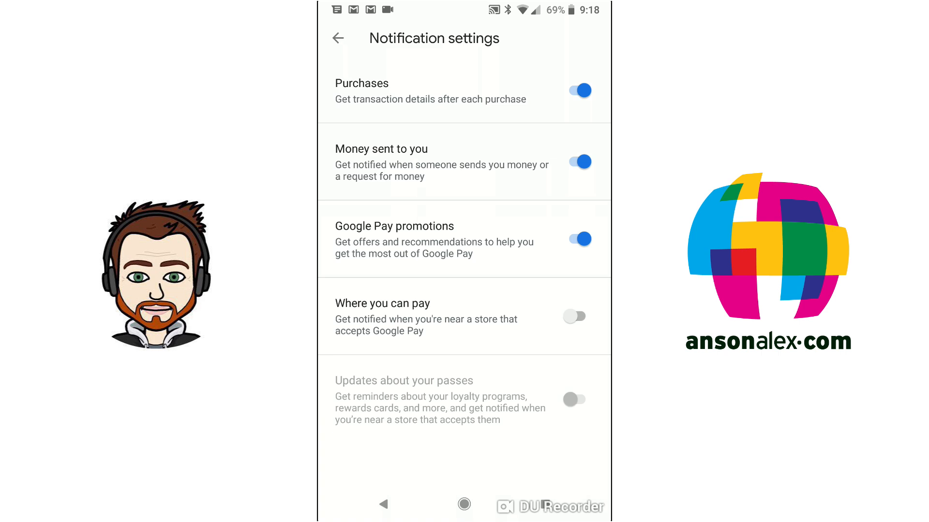
Turn off Google Pay promotions notifications and go to Sending money settings
left_click(578, 239)
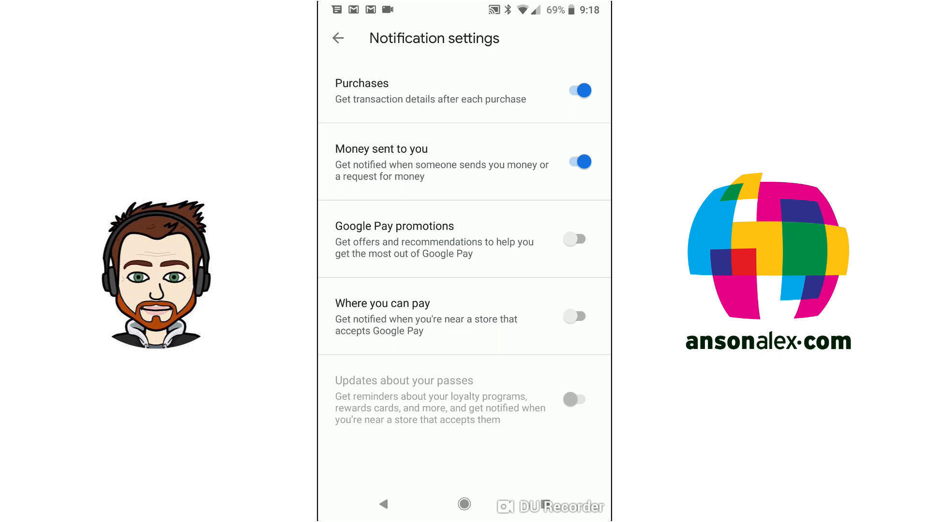
left_click(338, 38)
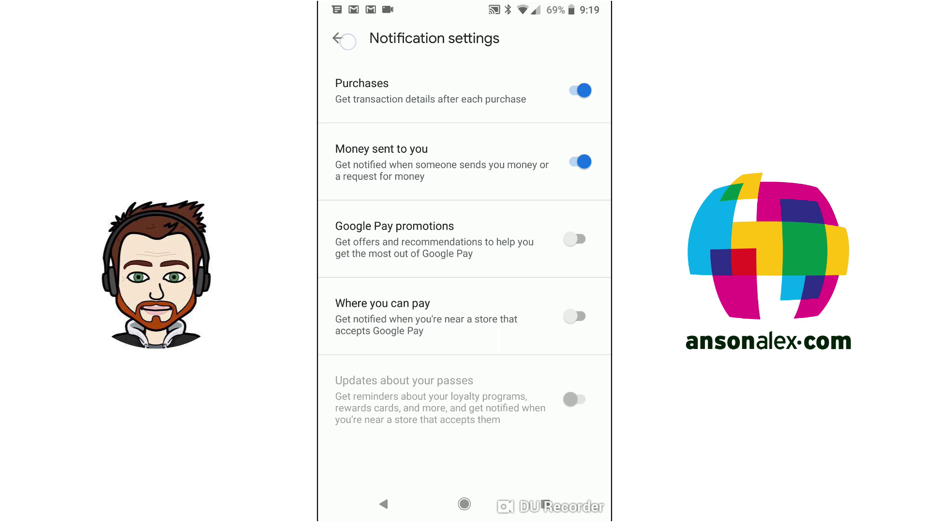
left_click(344, 40)
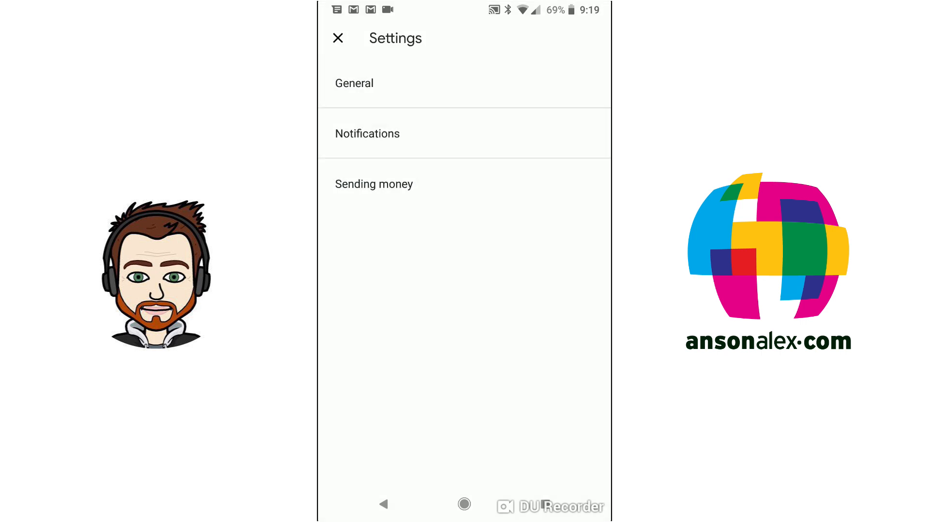
left_click(373, 184)
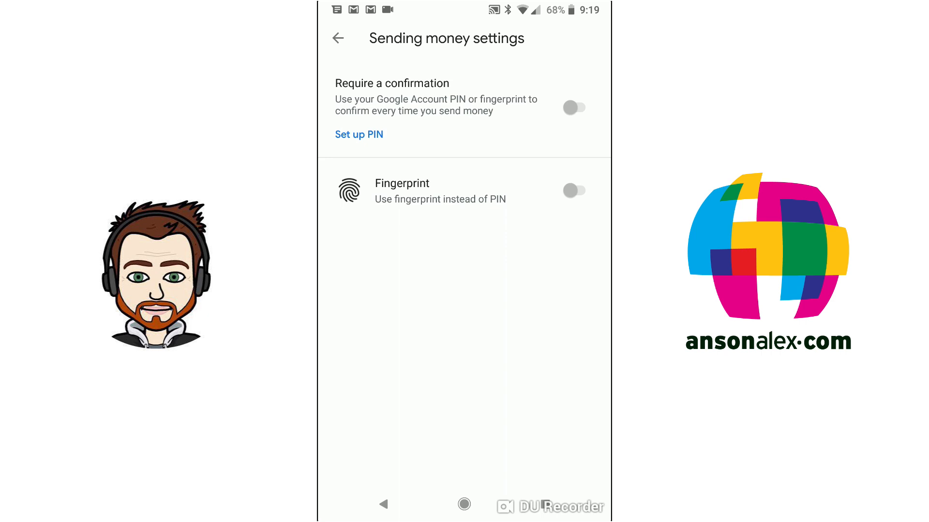
Exit Settings and return to the Payment tab showing the Mastercard
left_click(338, 37)
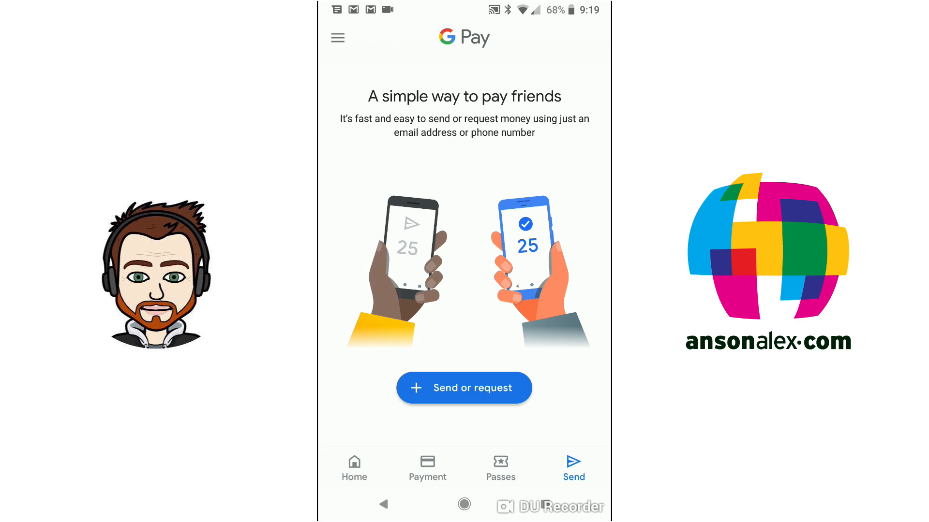
left_click(427, 467)
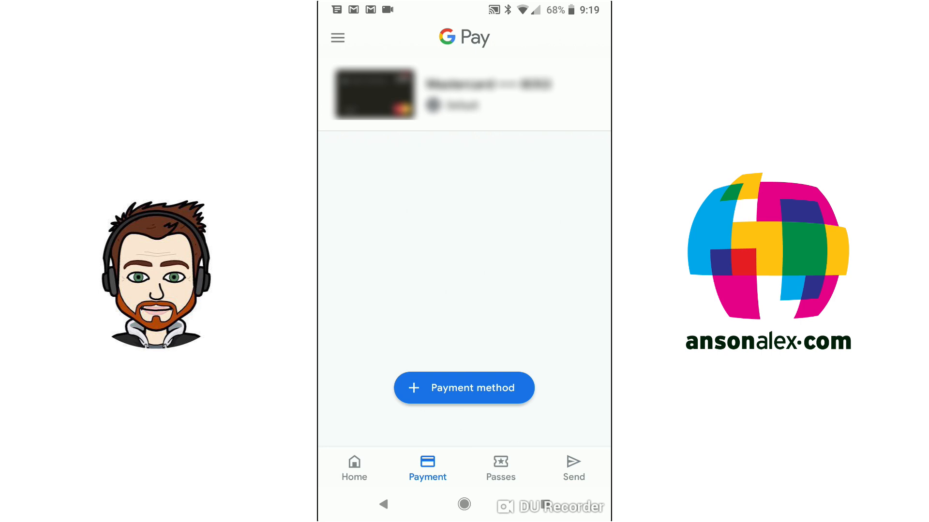